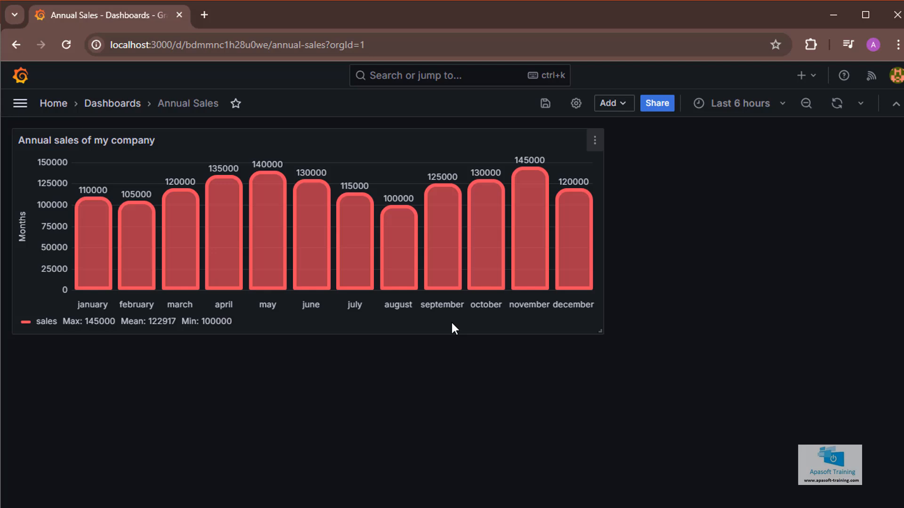
mouse_move(459, 327)
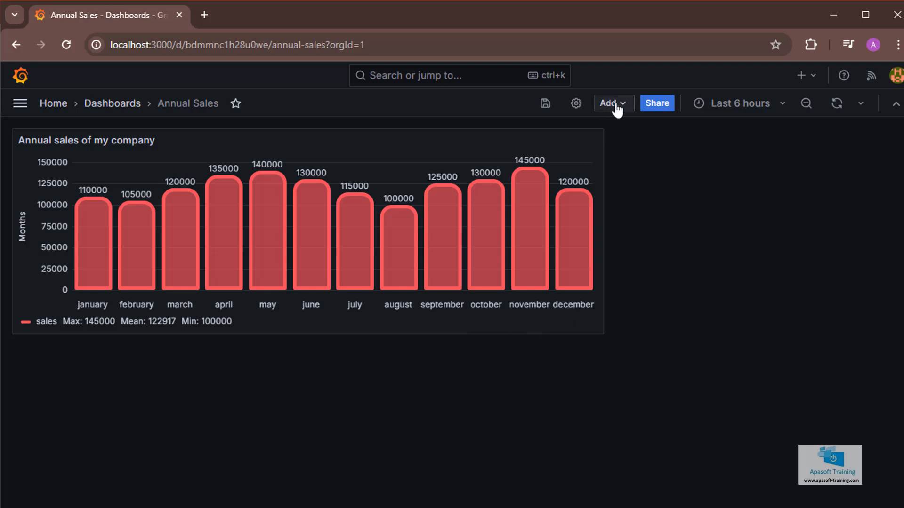
- Add a new visualization panel to the Annual Sales dashboard
click(609, 104)
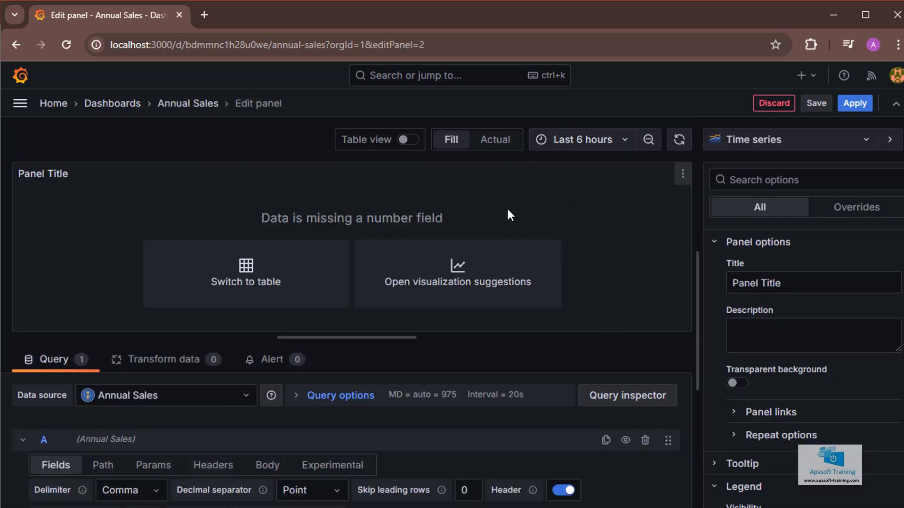
mouse_move(258, 231)
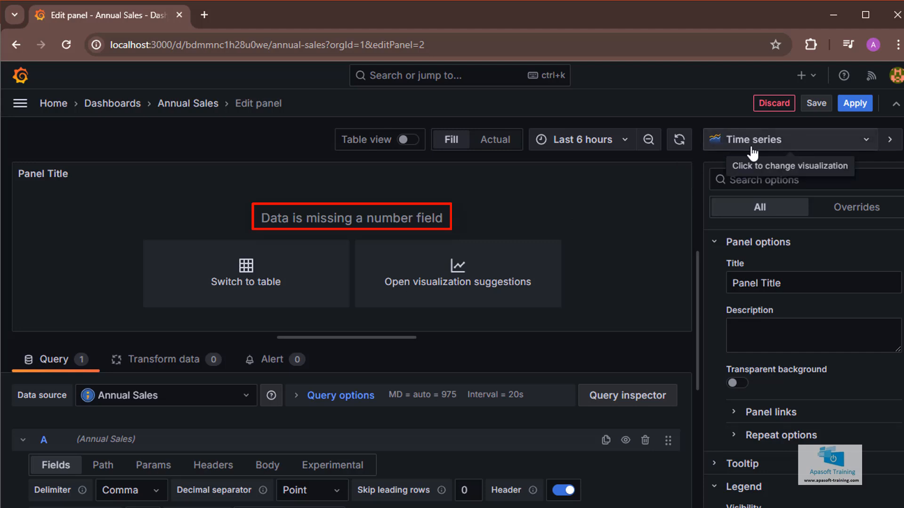
mouse_move(639, 212)
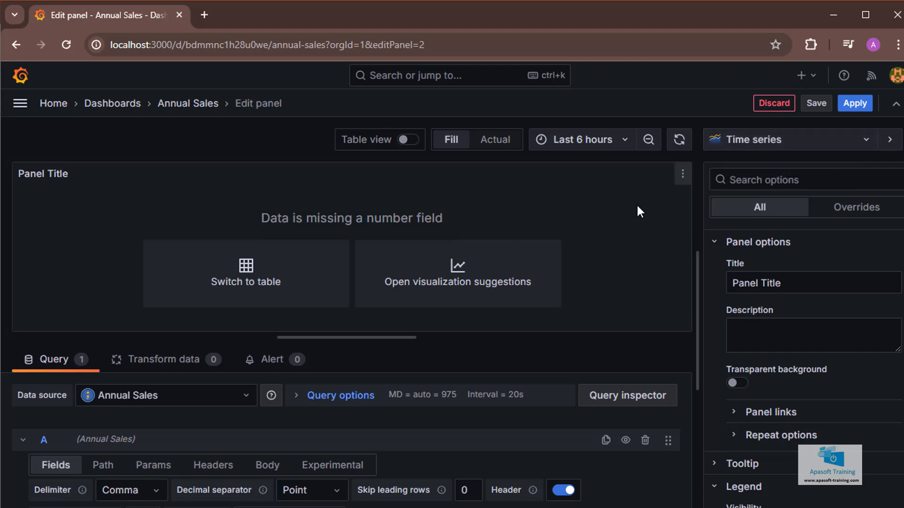
mouse_move(608, 306)
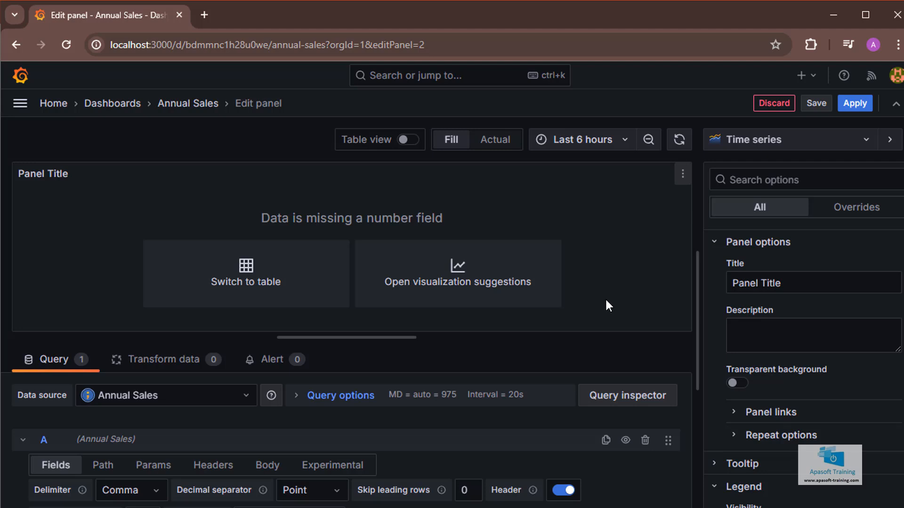
- Define a query field named sales with type Number
scroll(down, 3)
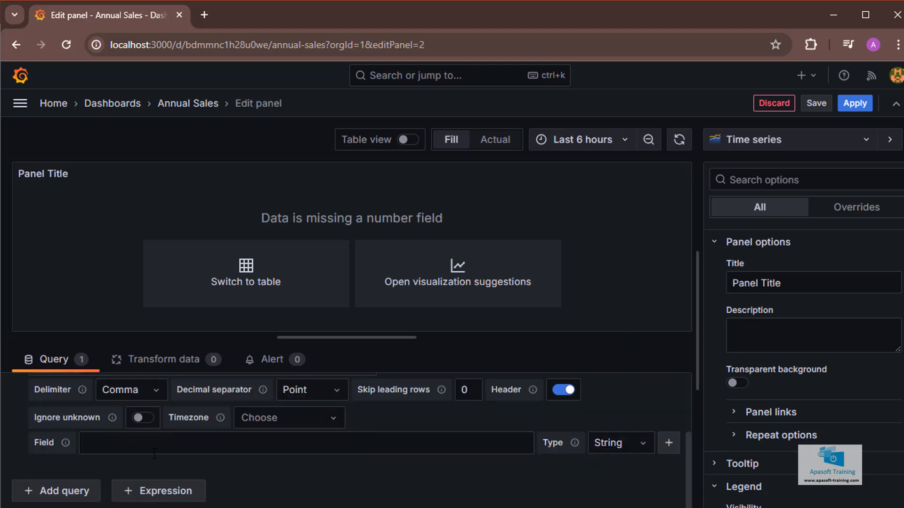
text(sales)
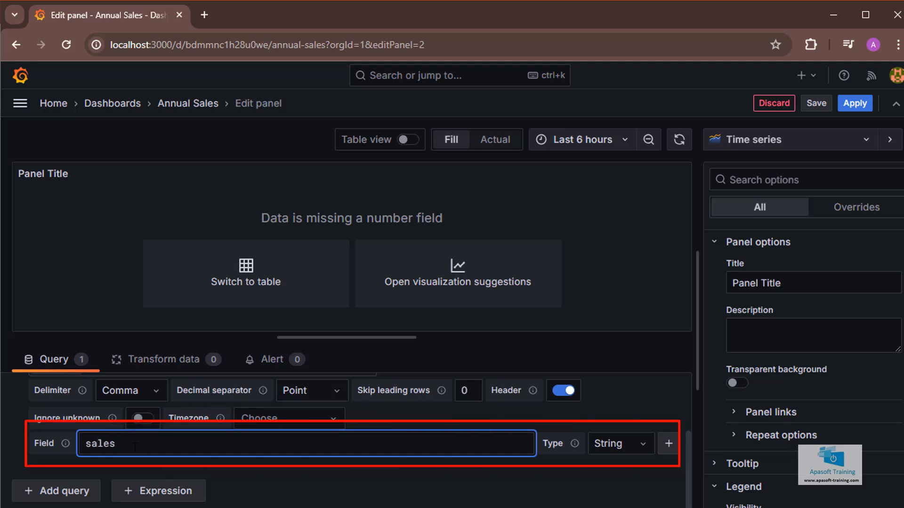
click(619, 443)
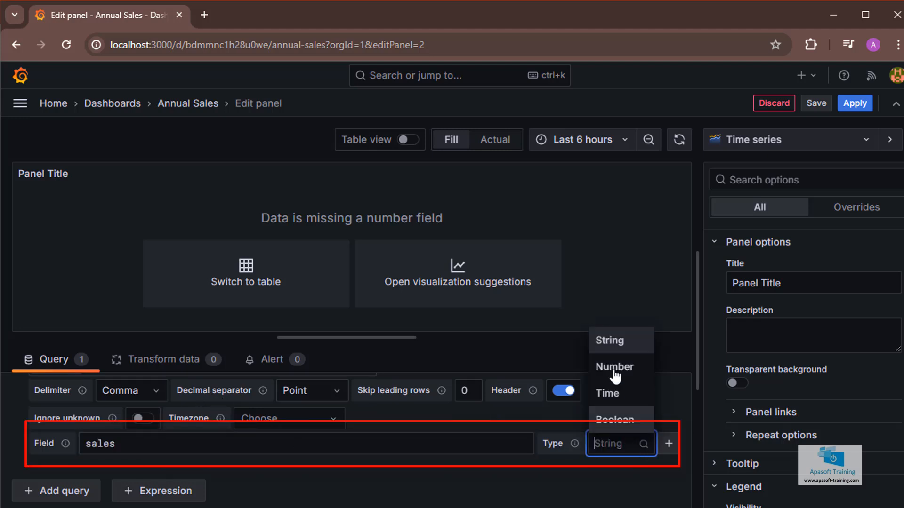
click(614, 367)
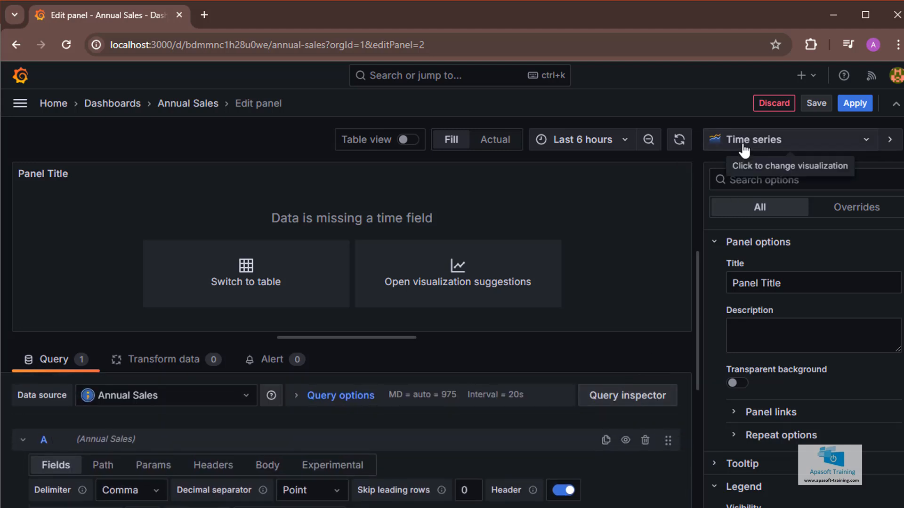
- Switch the panel's visualization type to Table
click(749, 140)
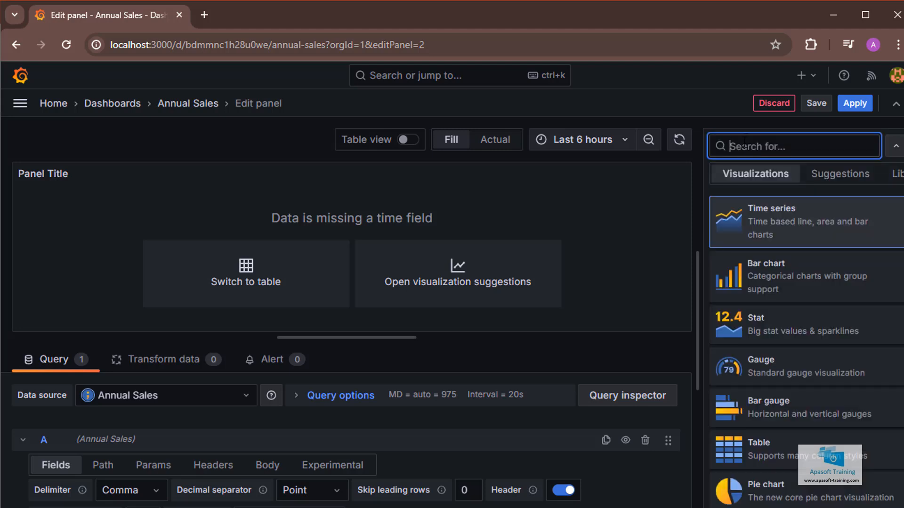
mouse_move(756, 456)
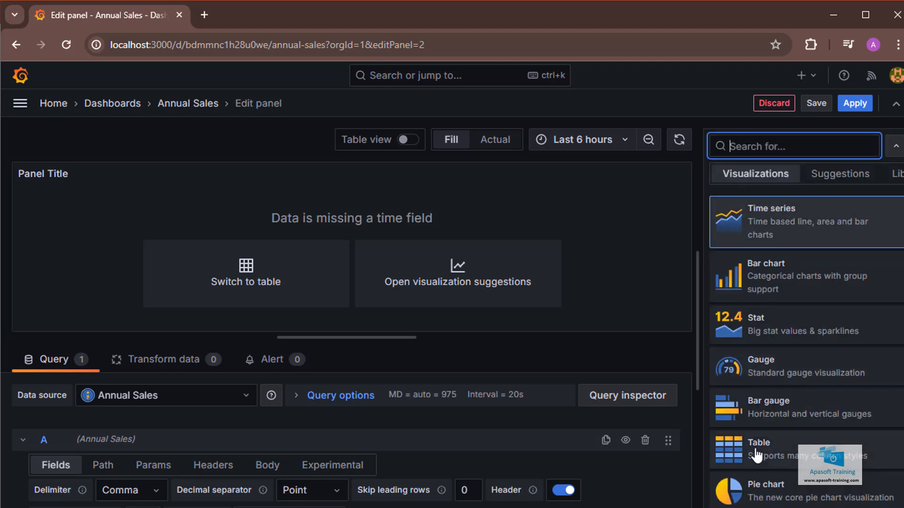
click(759, 450)
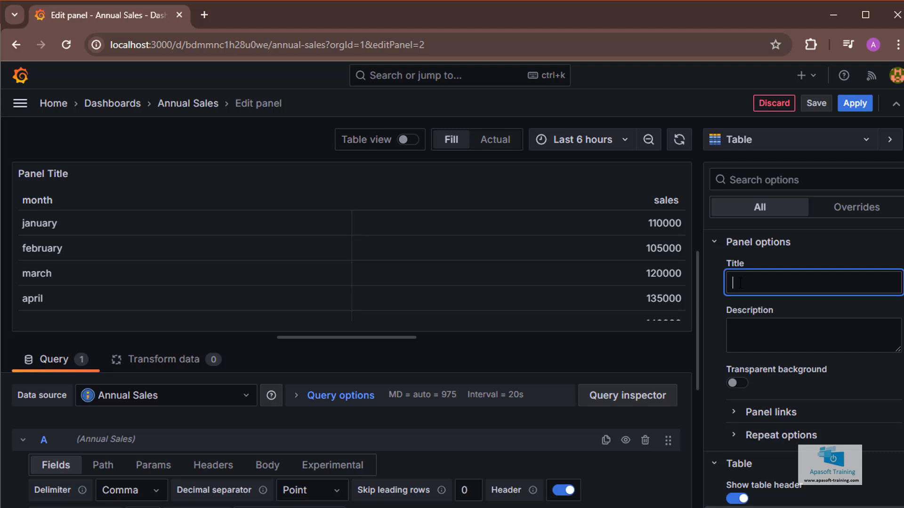
- Title the table panel 'Sales by month'
text(Sales by)
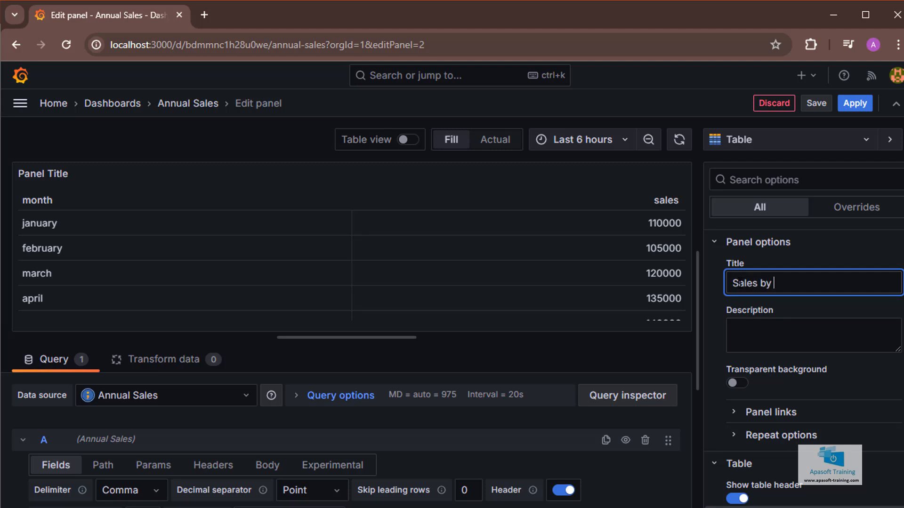
text(month)
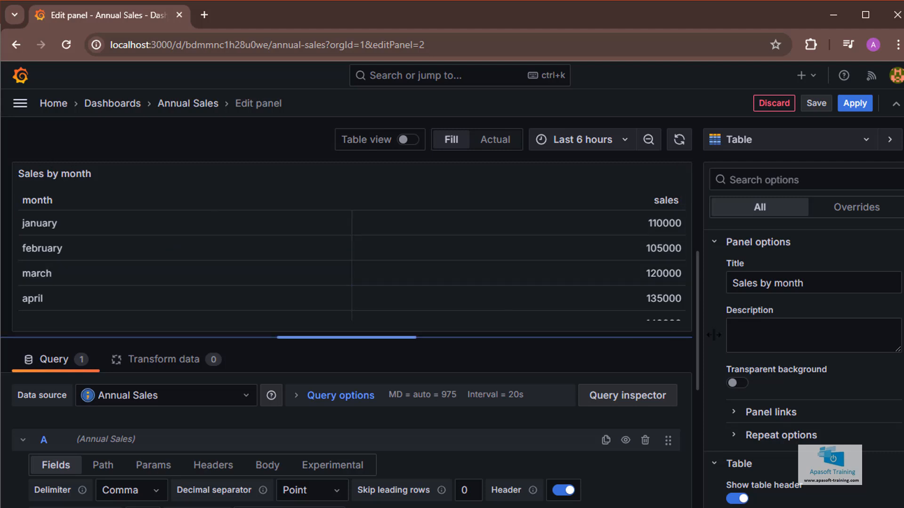
scroll(down, 3)
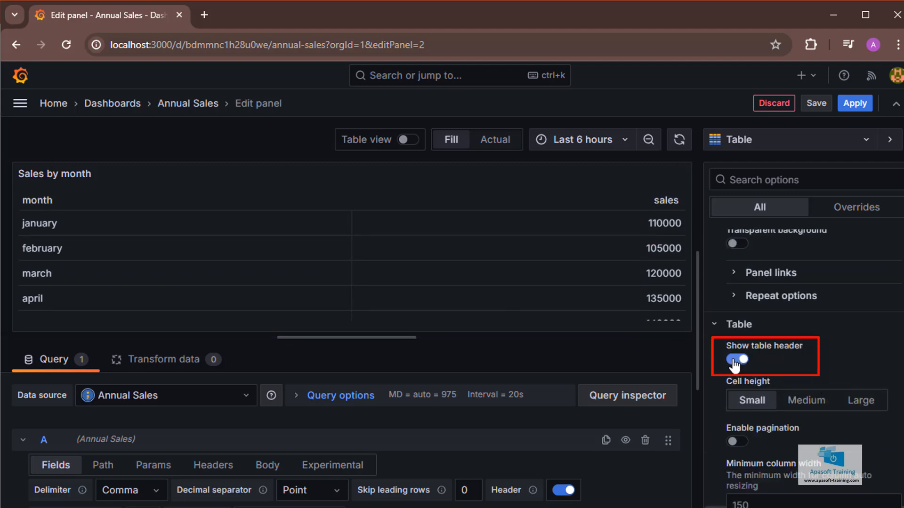
click(736, 359)
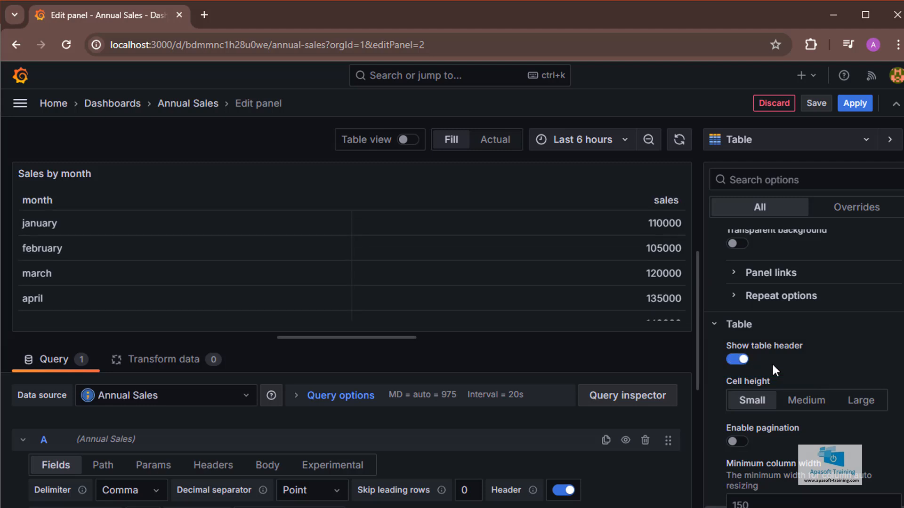
scroll(down, 3)
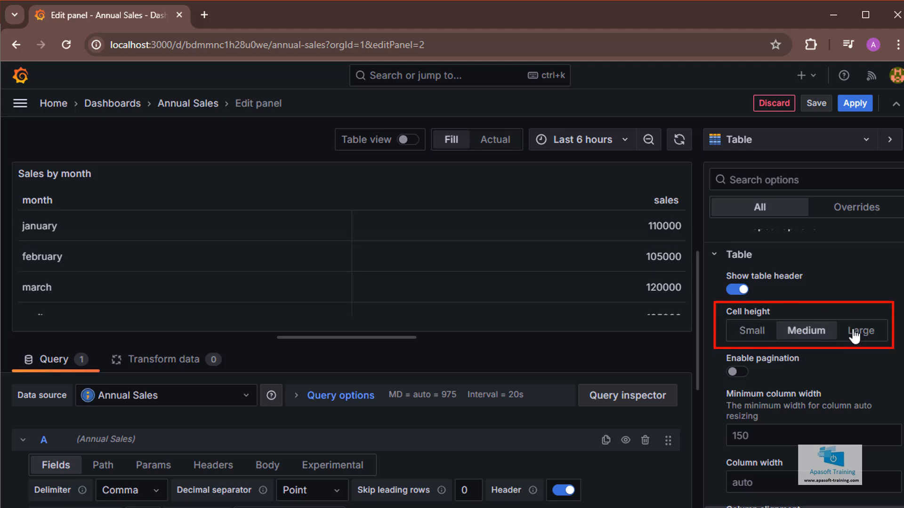
click(751, 331)
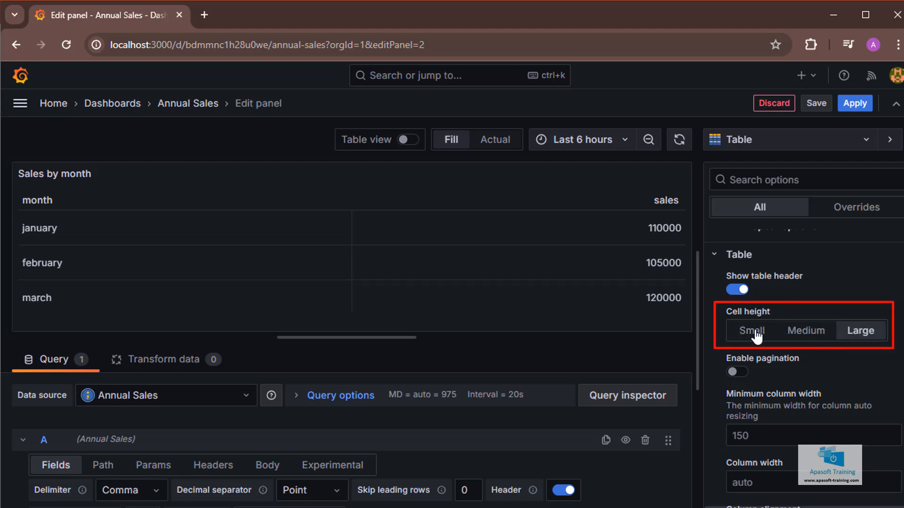
click(752, 331)
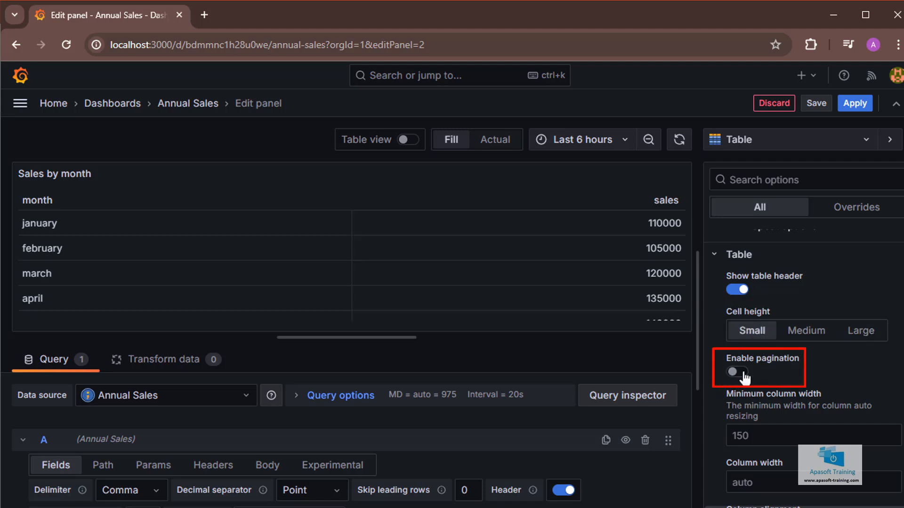
click(736, 371)
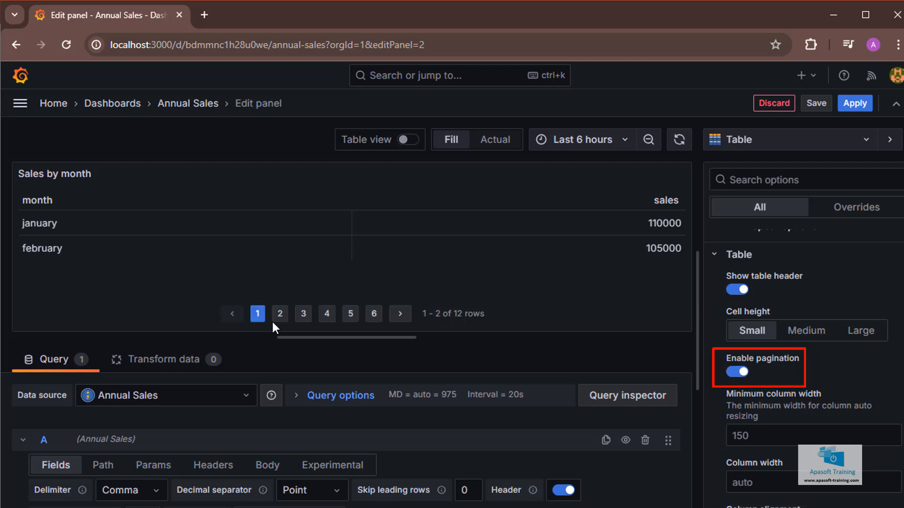
click(302, 314)
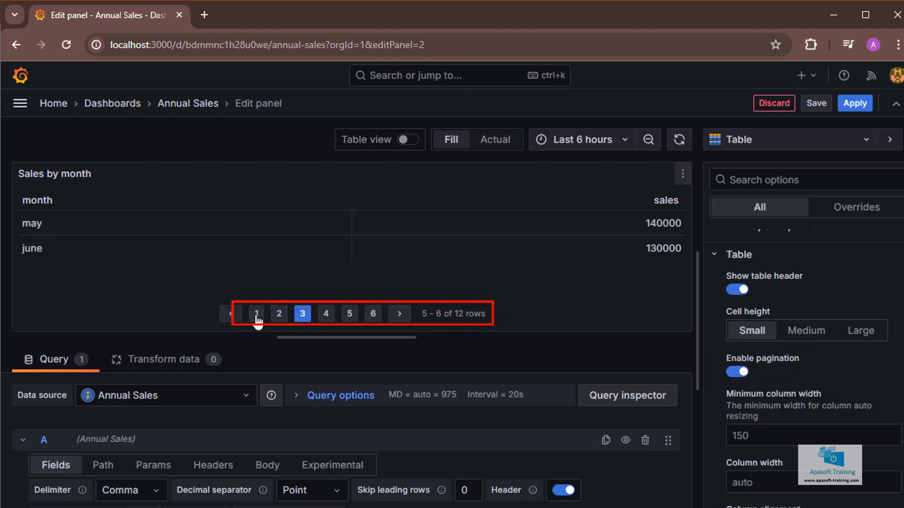
click(256, 313)
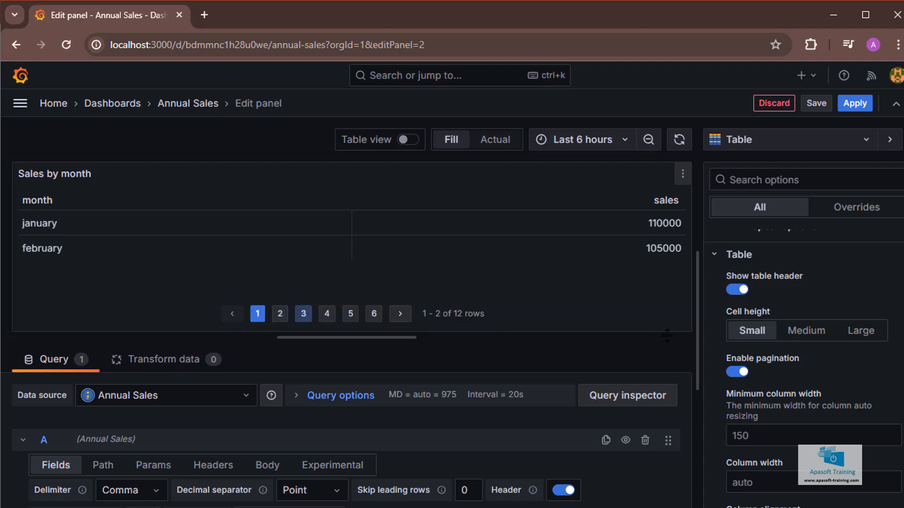
click(737, 371)
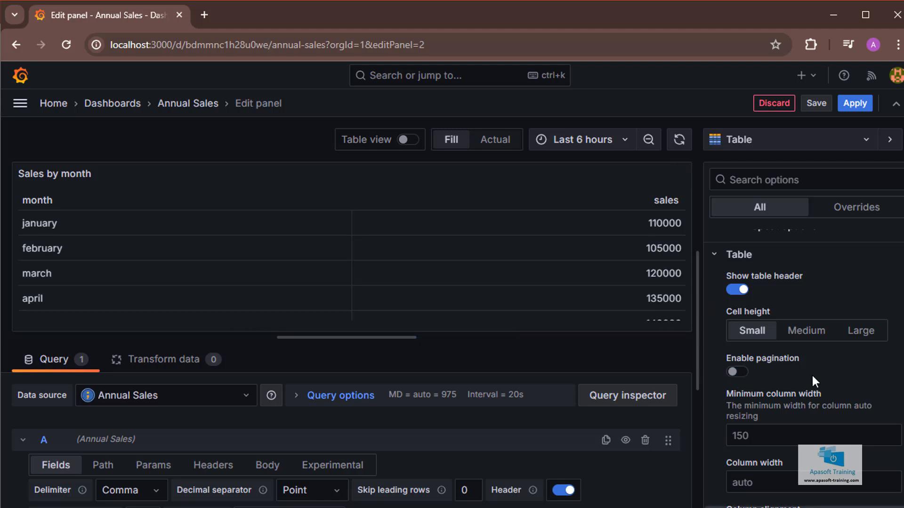
scroll(down, 3)
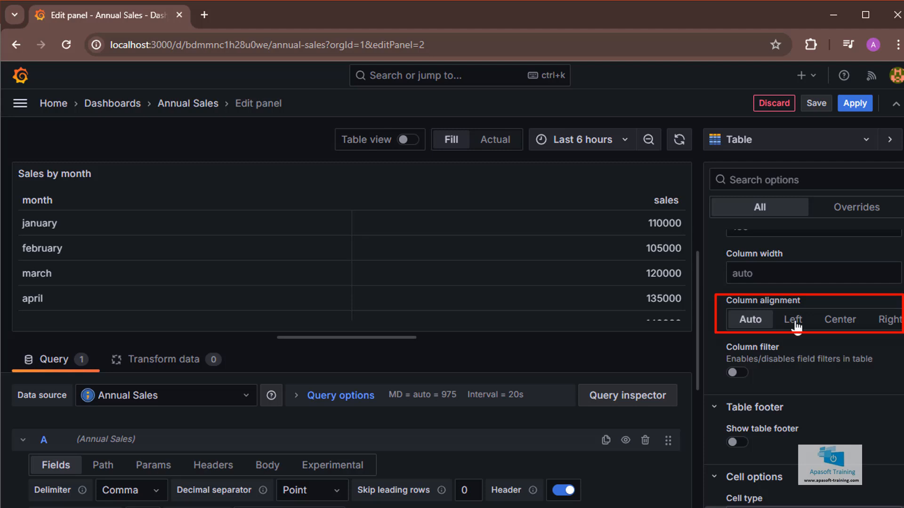
click(792, 319)
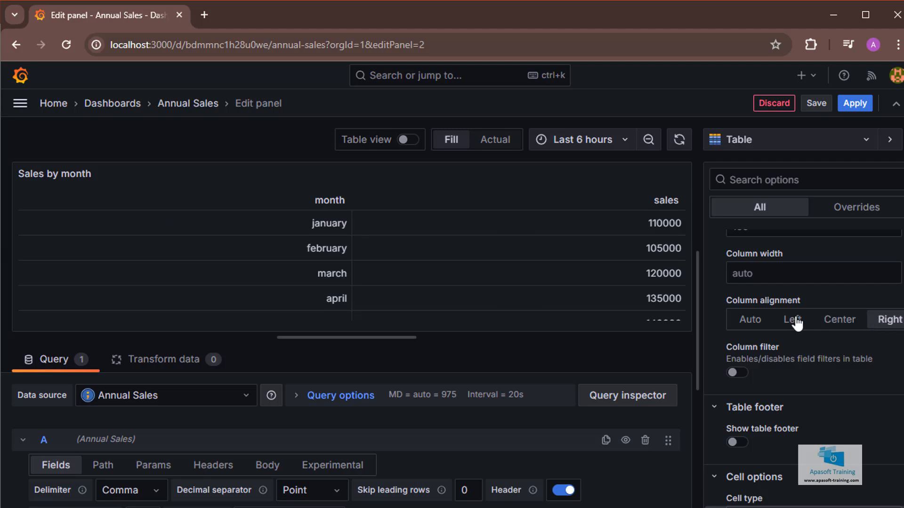
click(751, 319)
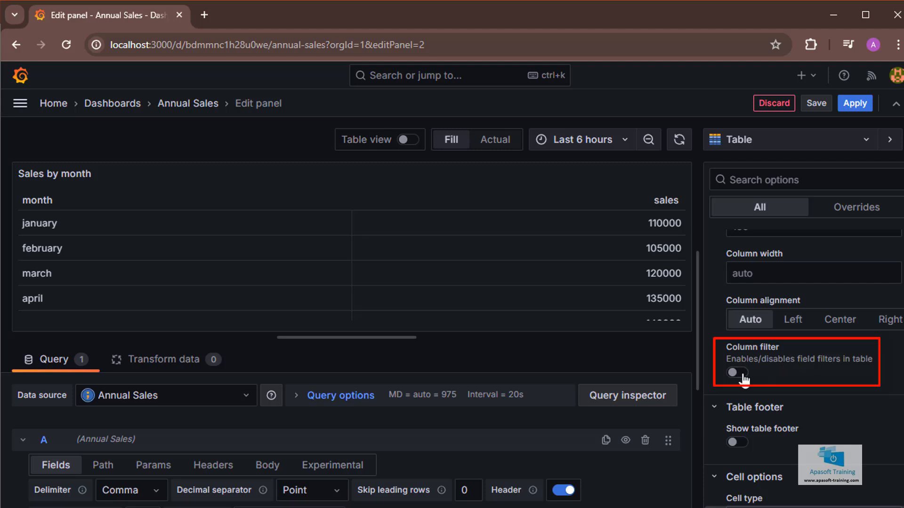
- Enable Column filter in Table options and check the month column's filter
click(737, 373)
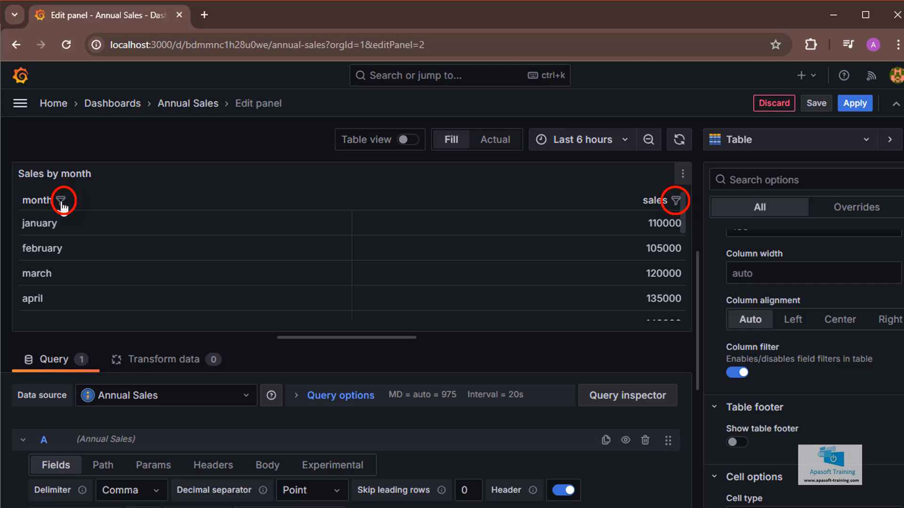
click(61, 200)
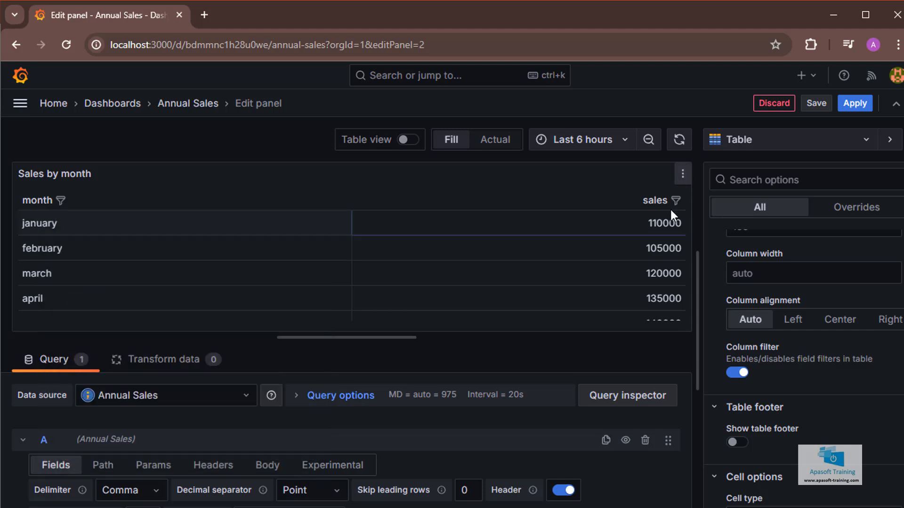
click(677, 200)
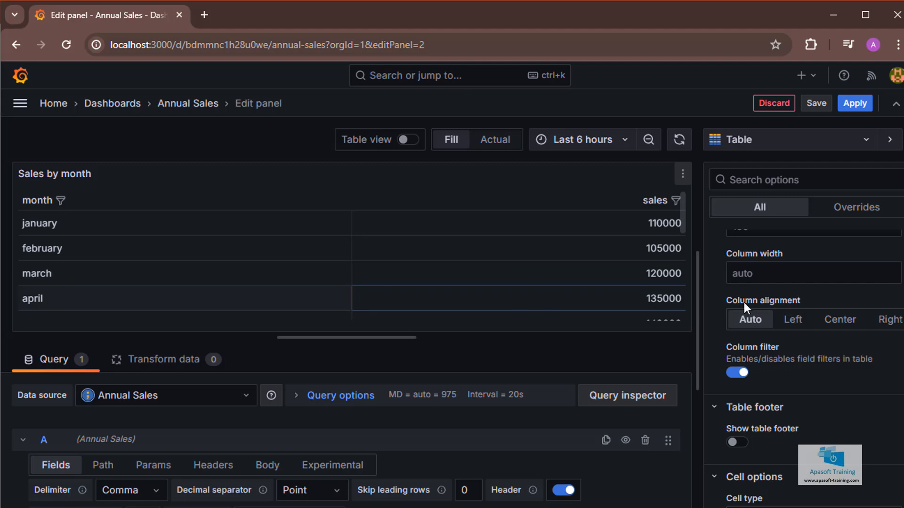
mouse_move(792, 386)
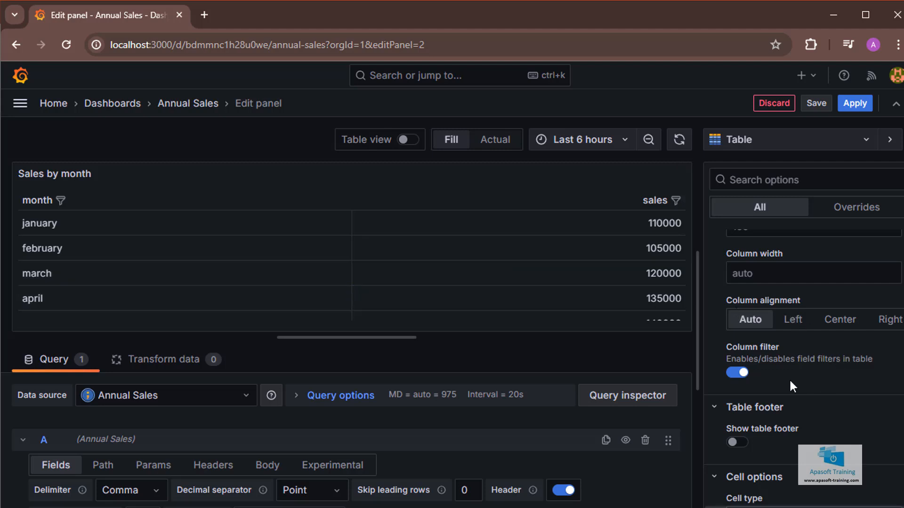
- Enable Show table footer with the Total calculation, giving 1475000 for sales
scroll(down, 3)
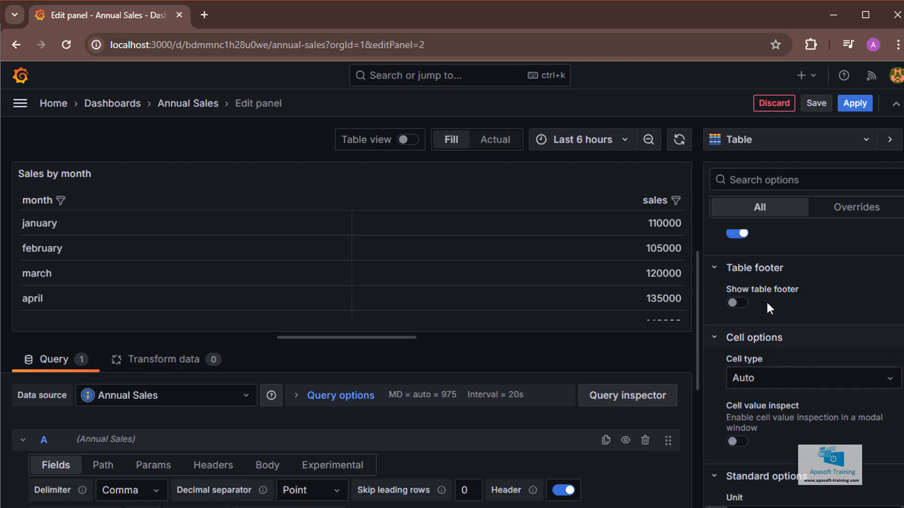
click(736, 302)
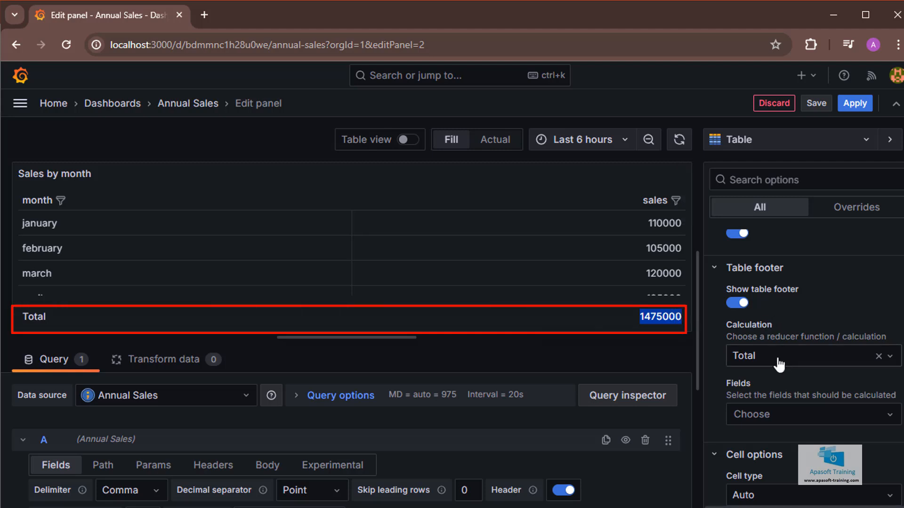
mouse_move(795, 364)
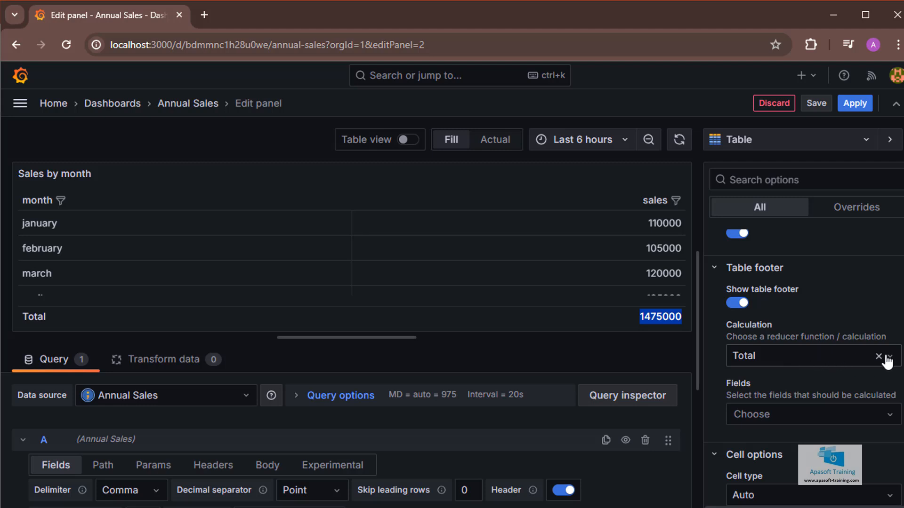
click(807, 356)
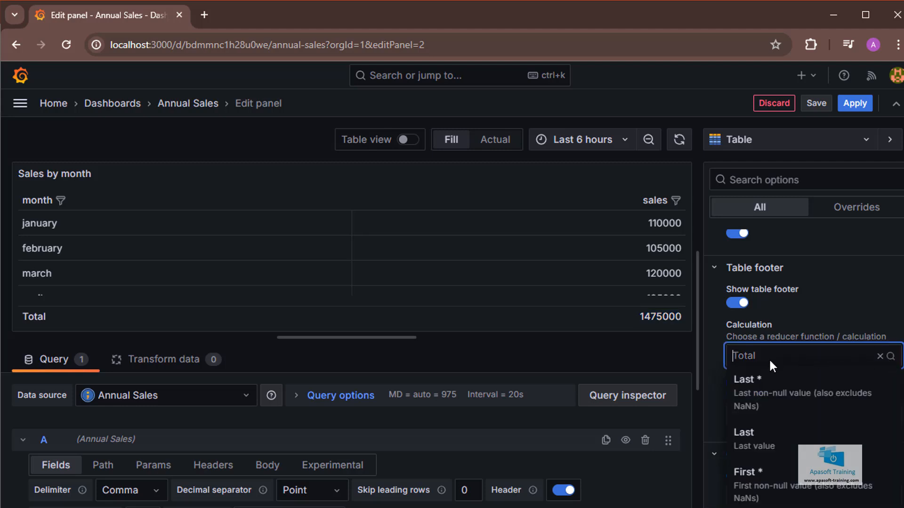
mouse_move(755, 391)
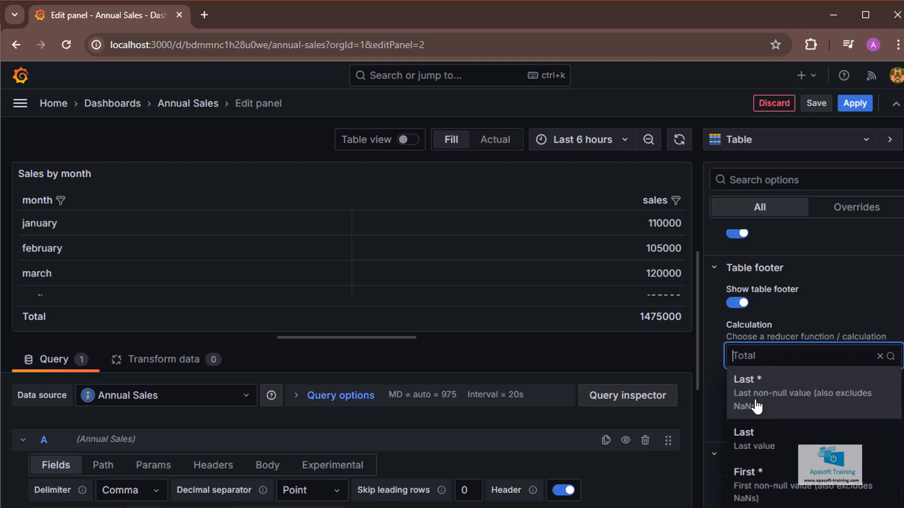
scroll(down, 3)
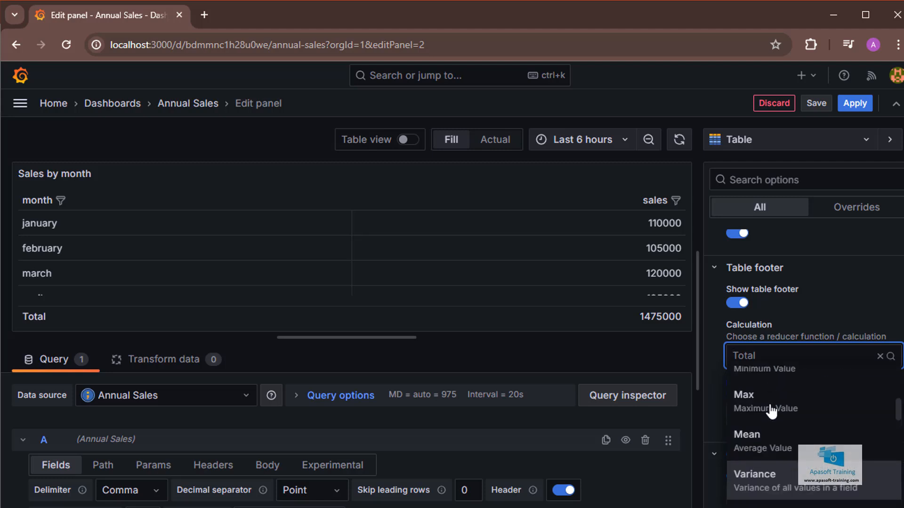
mouse_move(715, 376)
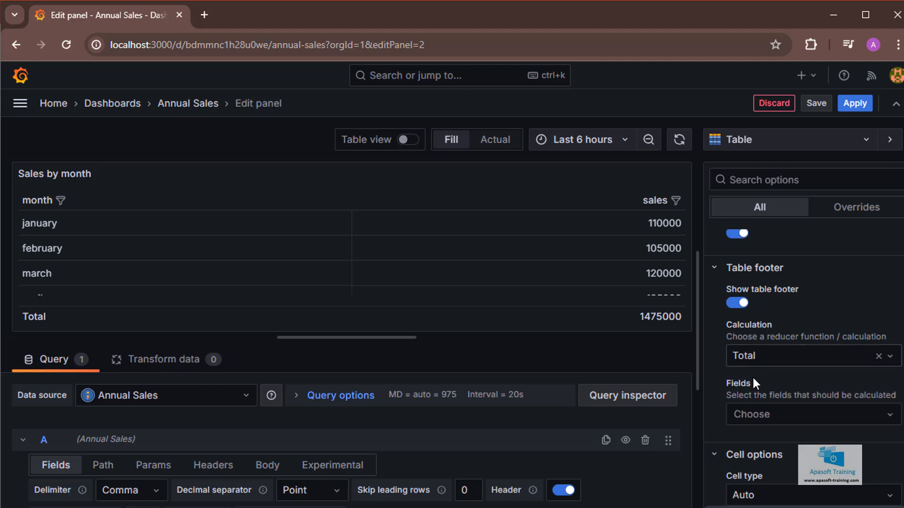
mouse_move(756, 377)
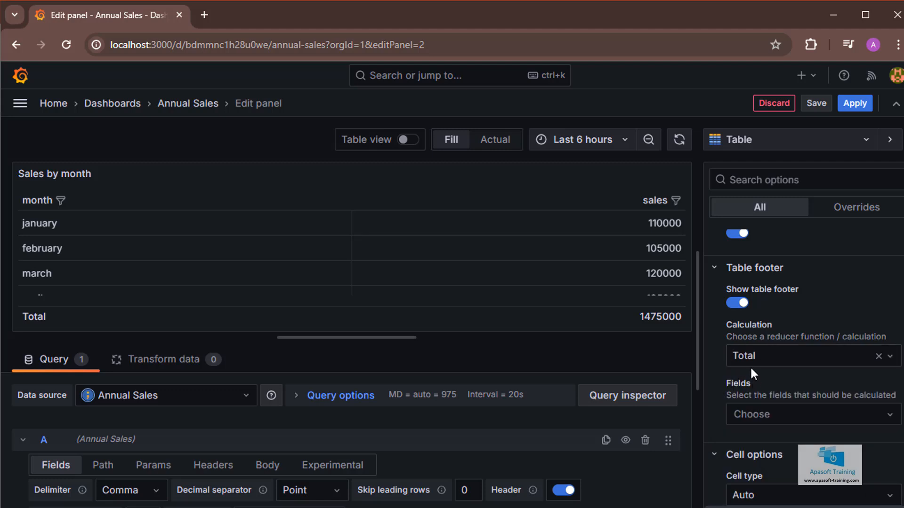
mouse_move(758, 376)
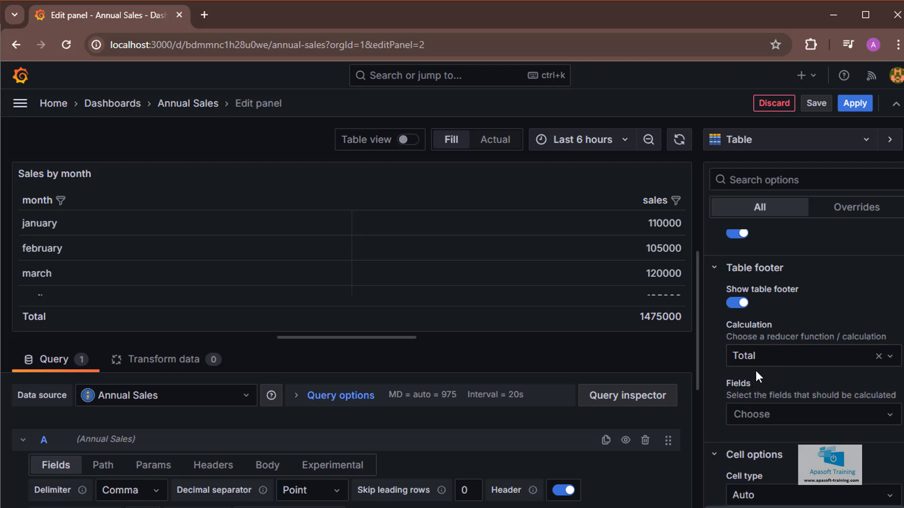
mouse_move(771, 418)
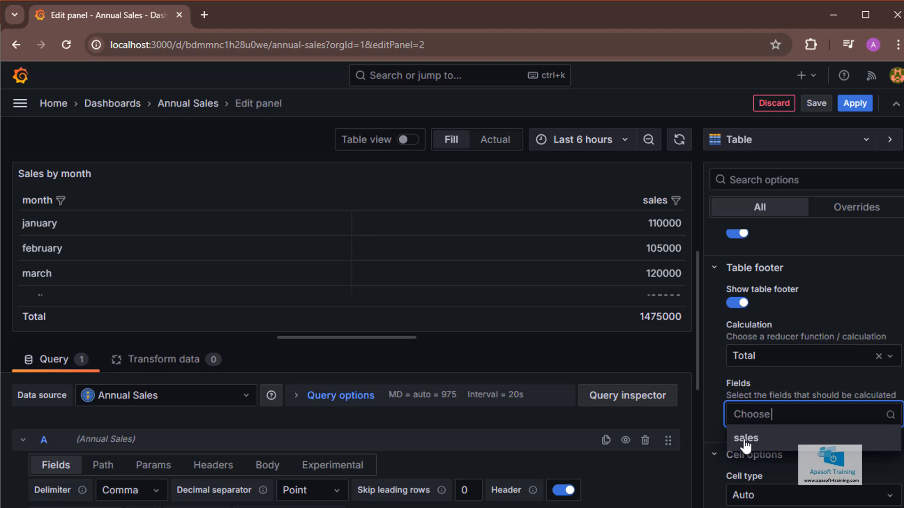
mouse_move(747, 443)
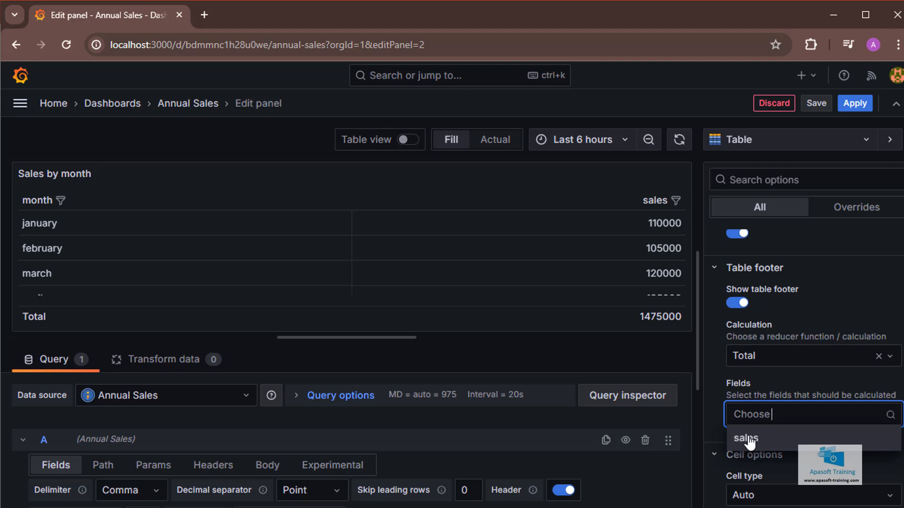
mouse_move(769, 421)
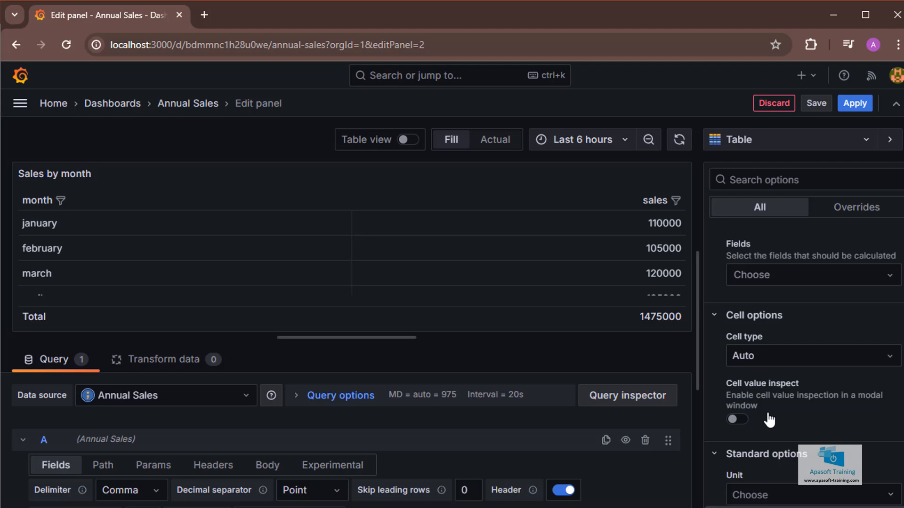
- Save the dashboard and apply the panel changes to return to it
scroll(down, 3)
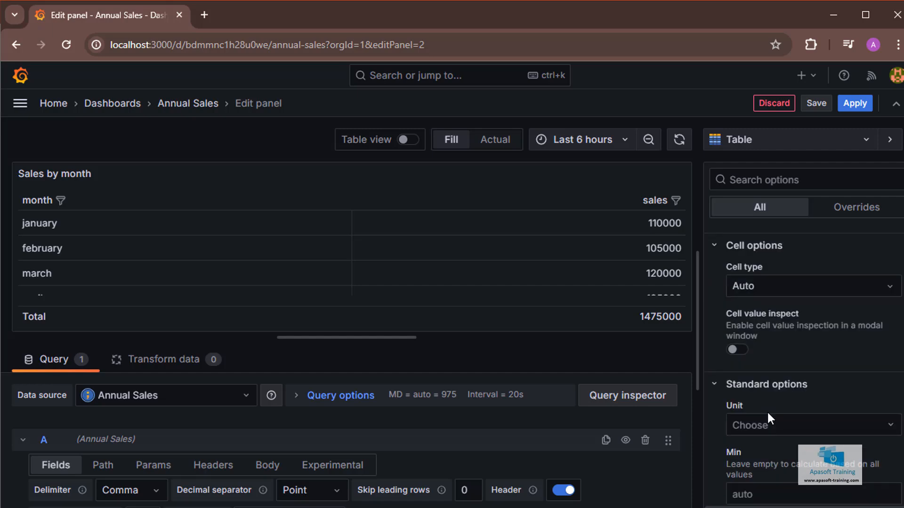
click(815, 104)
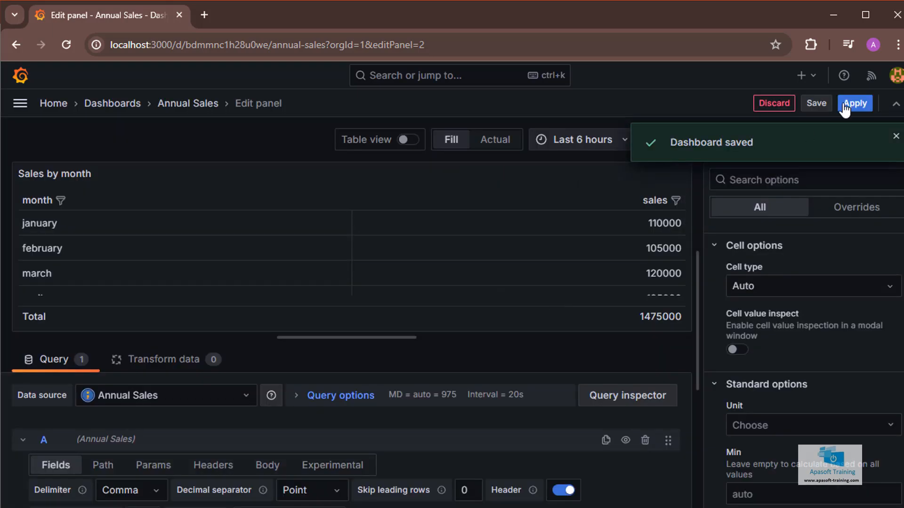
click(854, 104)
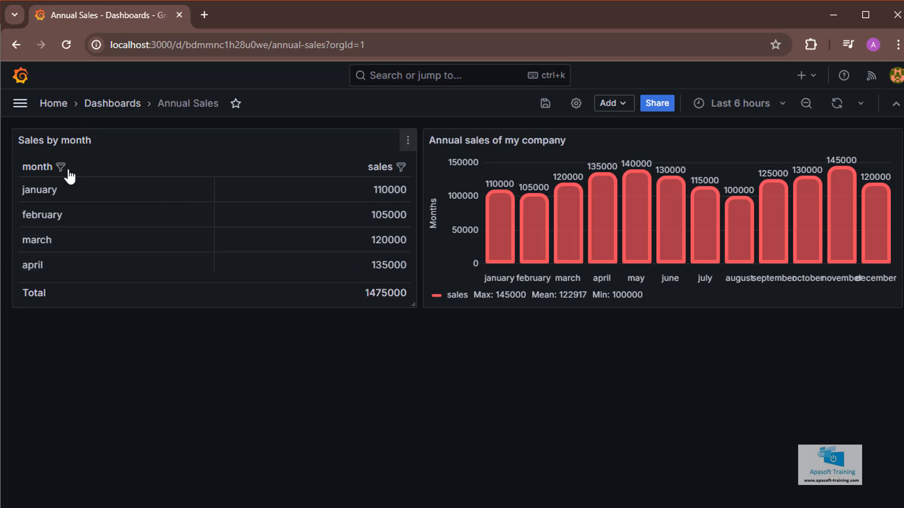
- Filter the month column to april and august, bringing the Total footer to 235000
click(61, 168)
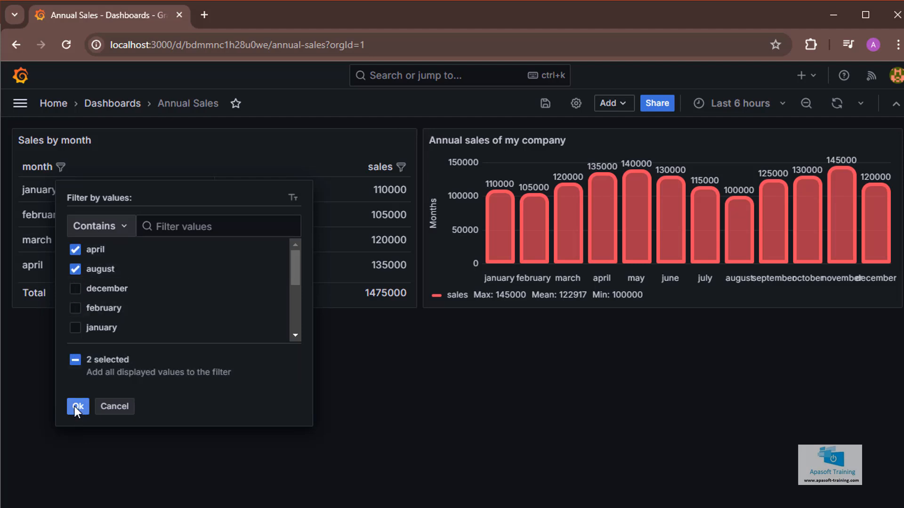
mouse_move(77, 410)
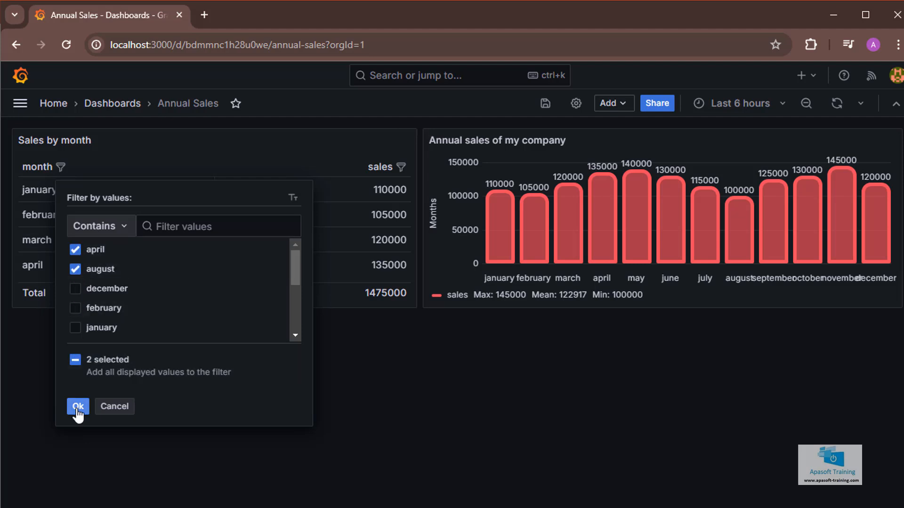
click(78, 407)
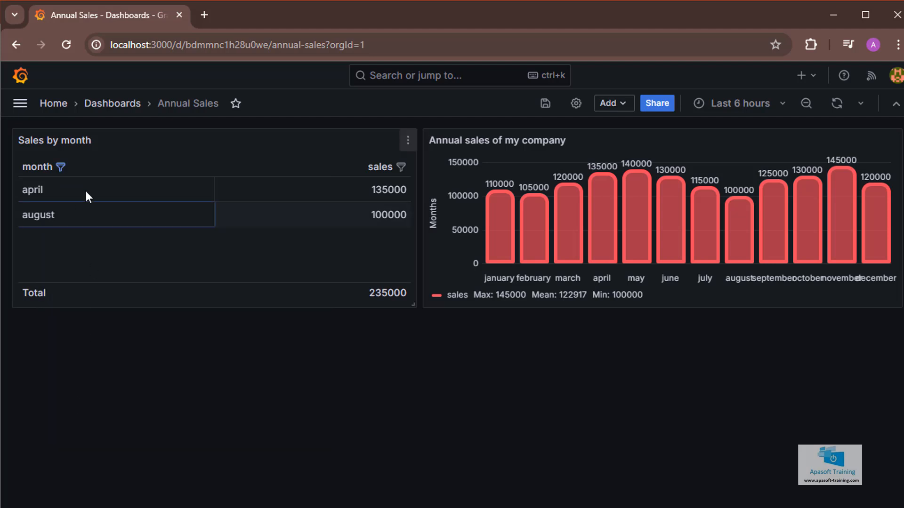
click(61, 167)
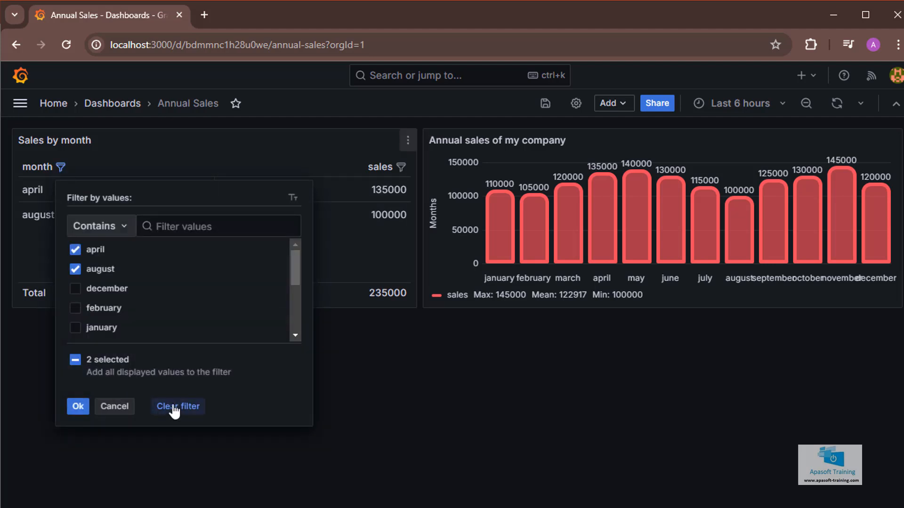
- Clear the month filter, cycle the sales column through ascending and descending sorts, then remove sorting
click(177, 407)
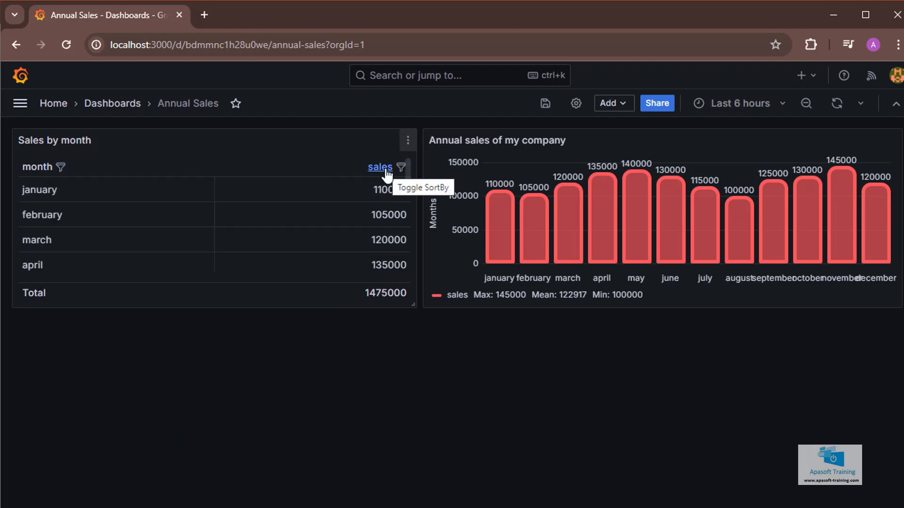
click(380, 168)
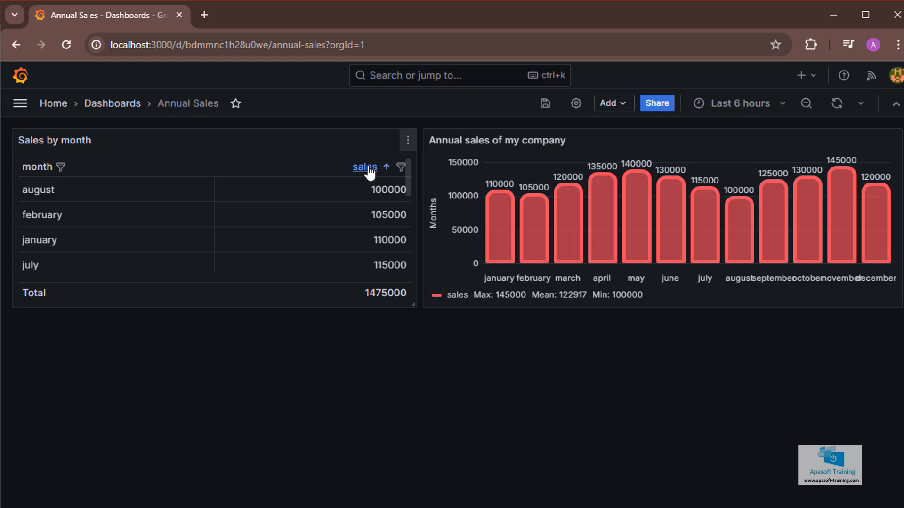
click(363, 168)
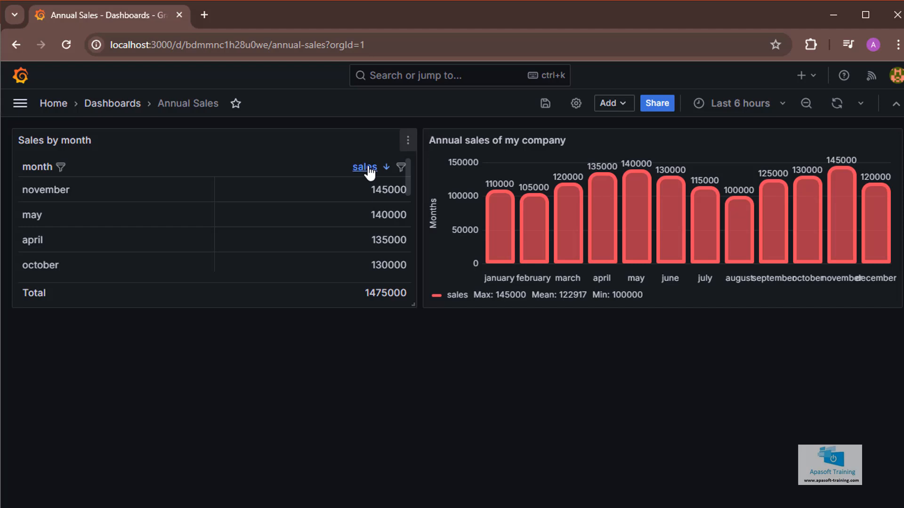
click(364, 168)
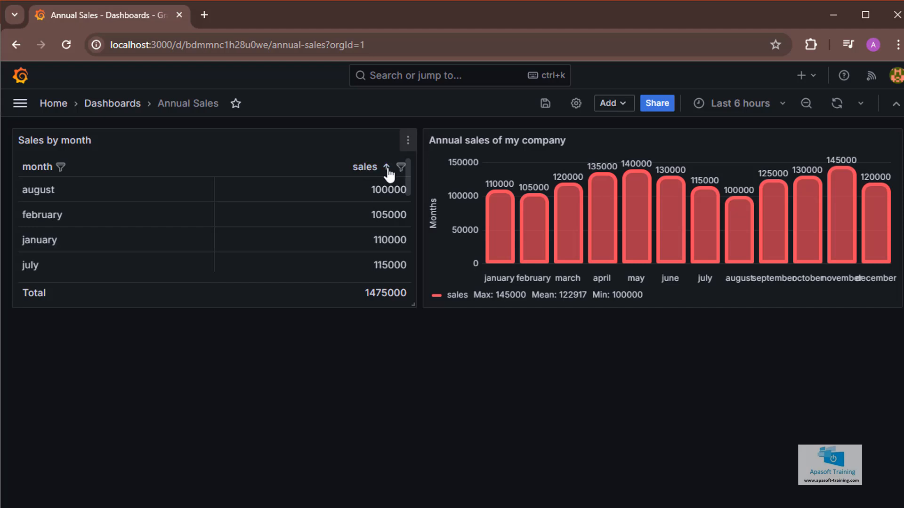
click(365, 168)
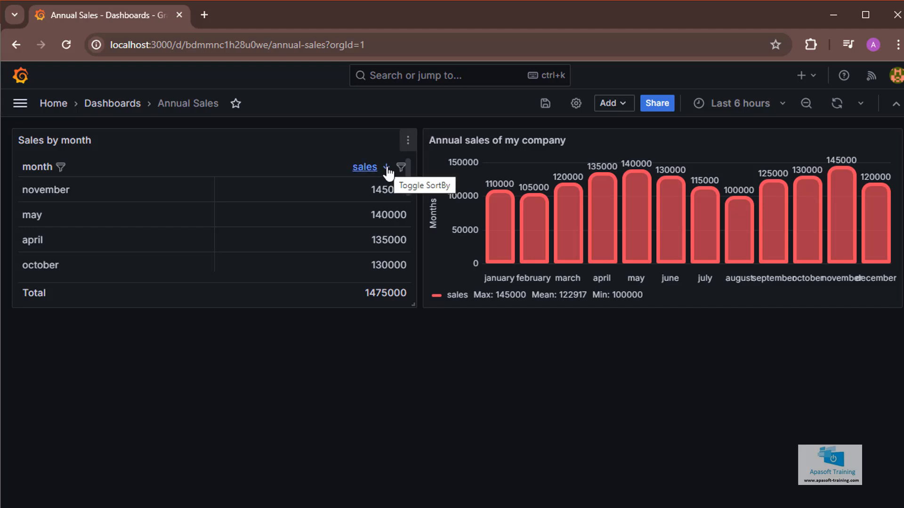
click(386, 167)
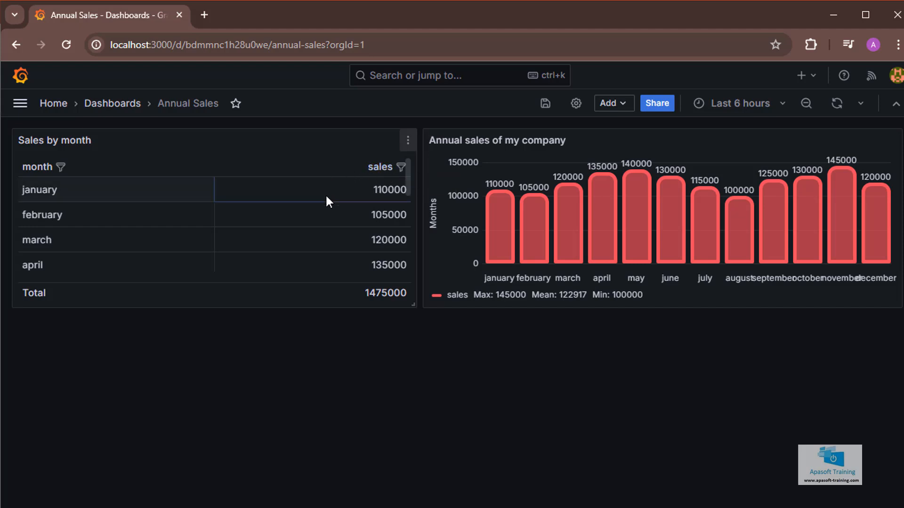